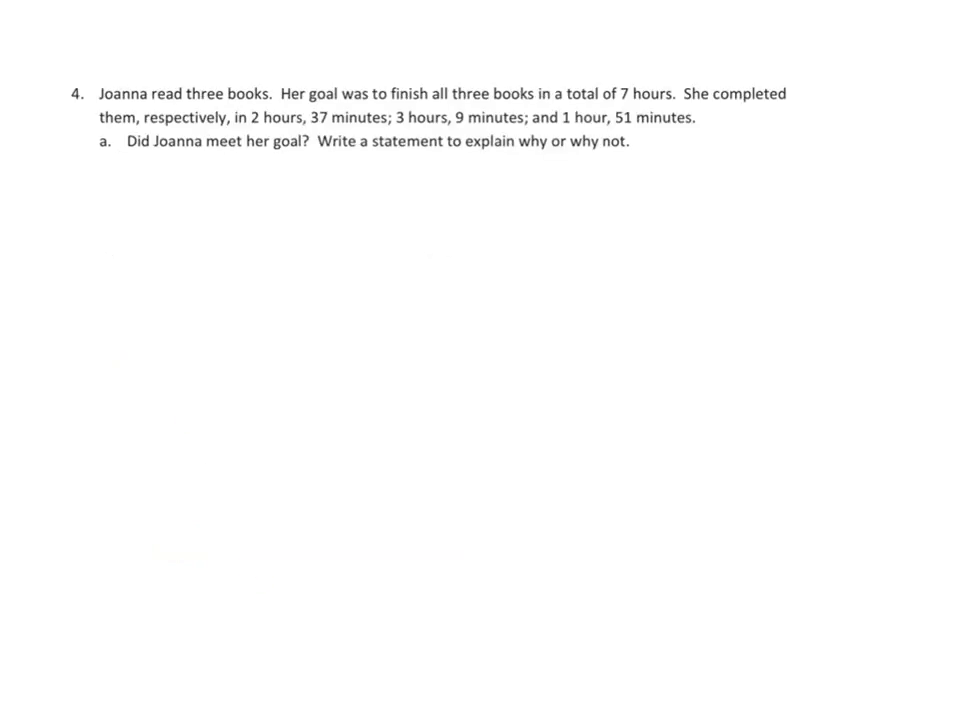
# - Handwrite "RDW" in blue beside problem 4 about Joanna's three books
pyautogui.write('RDW')
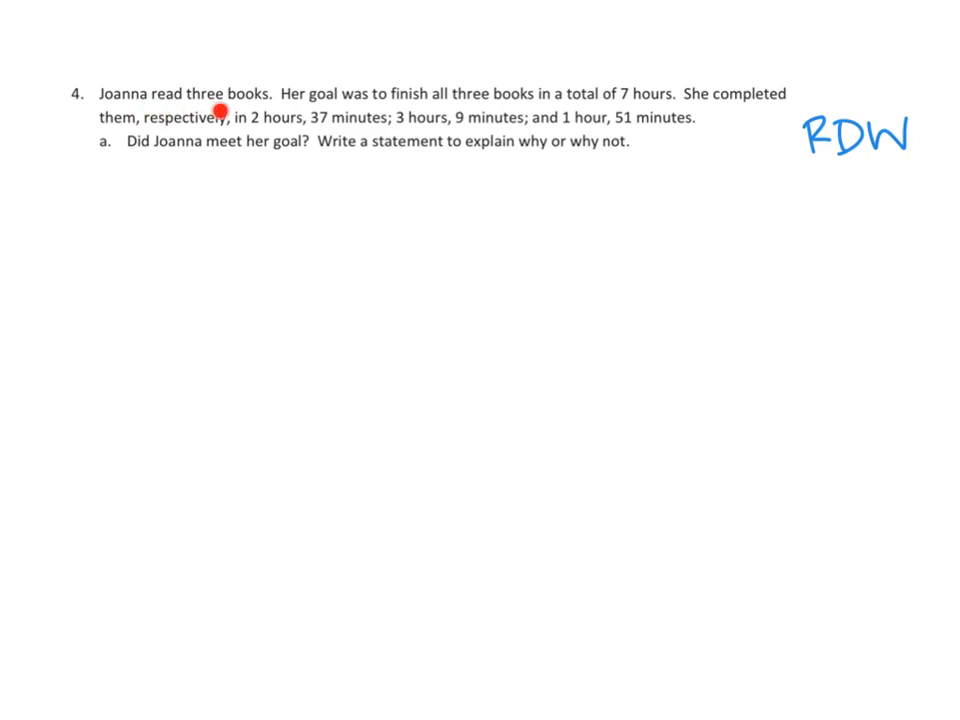
pyautogui.moveTo(467, 116)
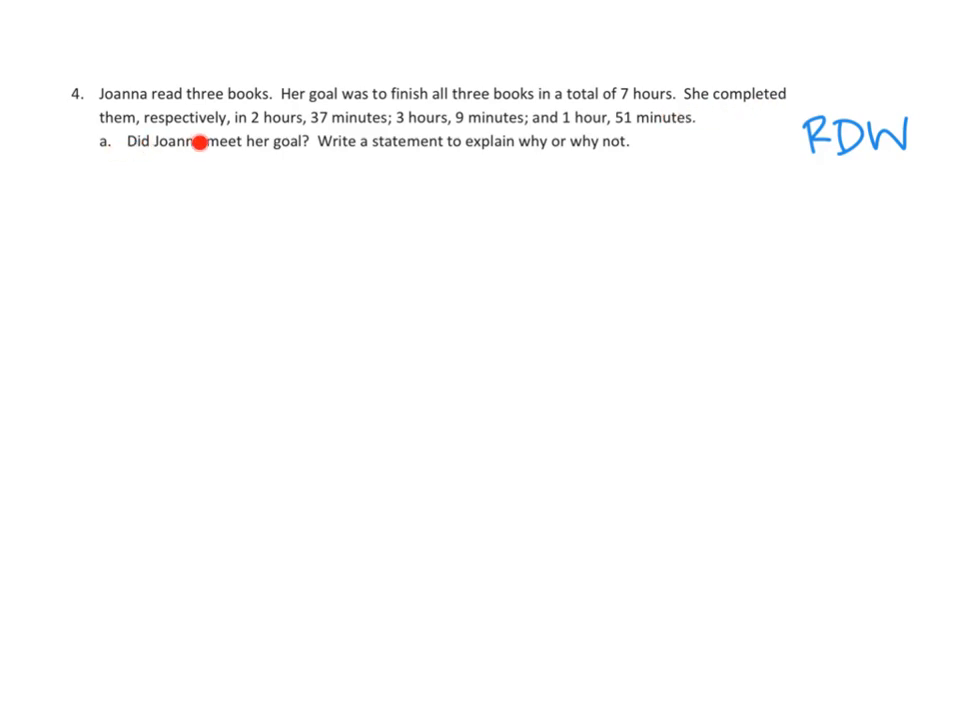
pyautogui.moveTo(365, 135)
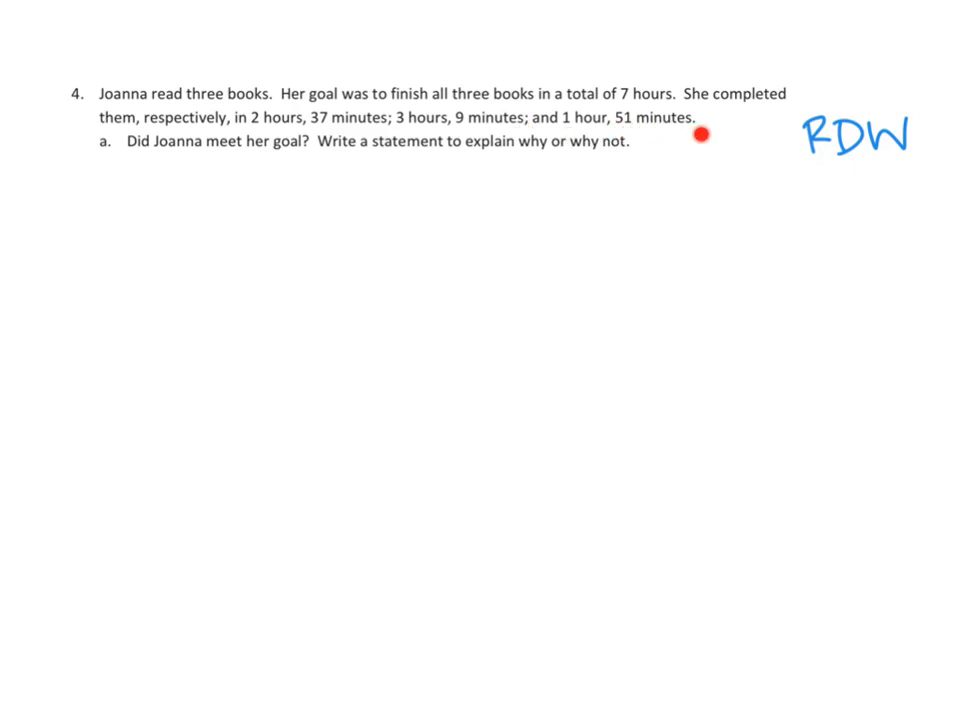
pyautogui.moveTo(356, 169)
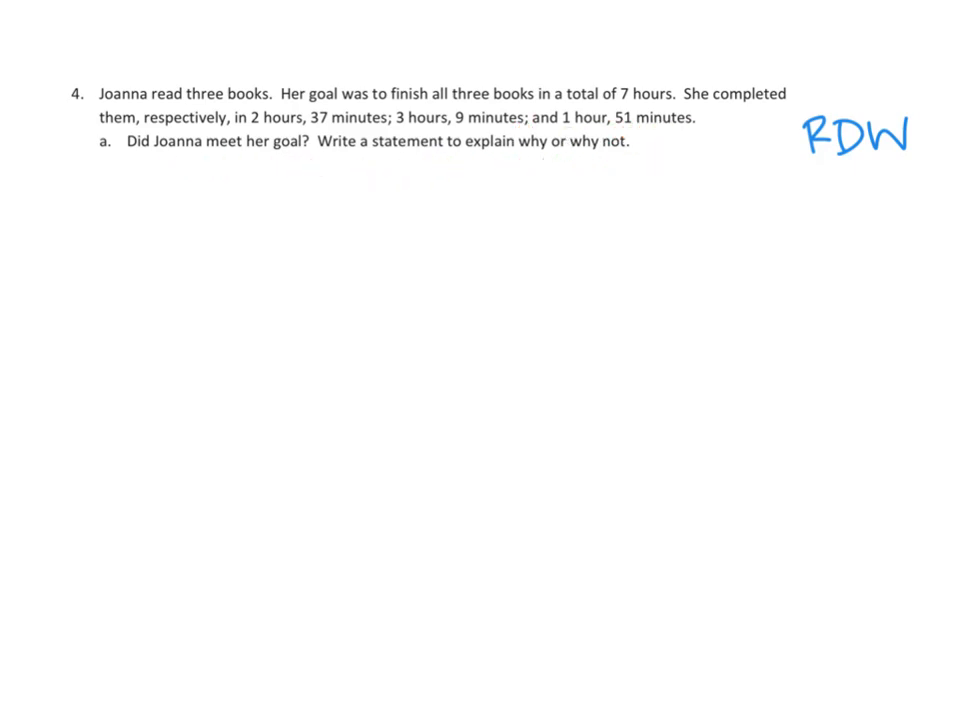
# - Underline R and D, then draw the book 1 bar containing "2h37m"
pyautogui.moveTo(95, 210); pyautogui.dragTo(118, 245)
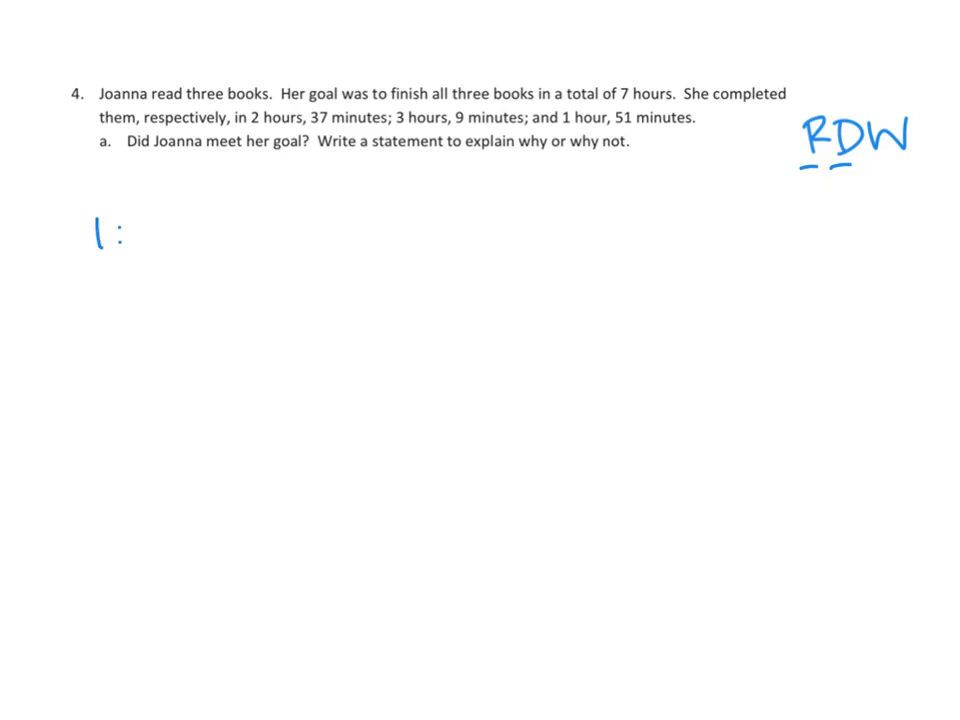
pyautogui.write('2h37m')
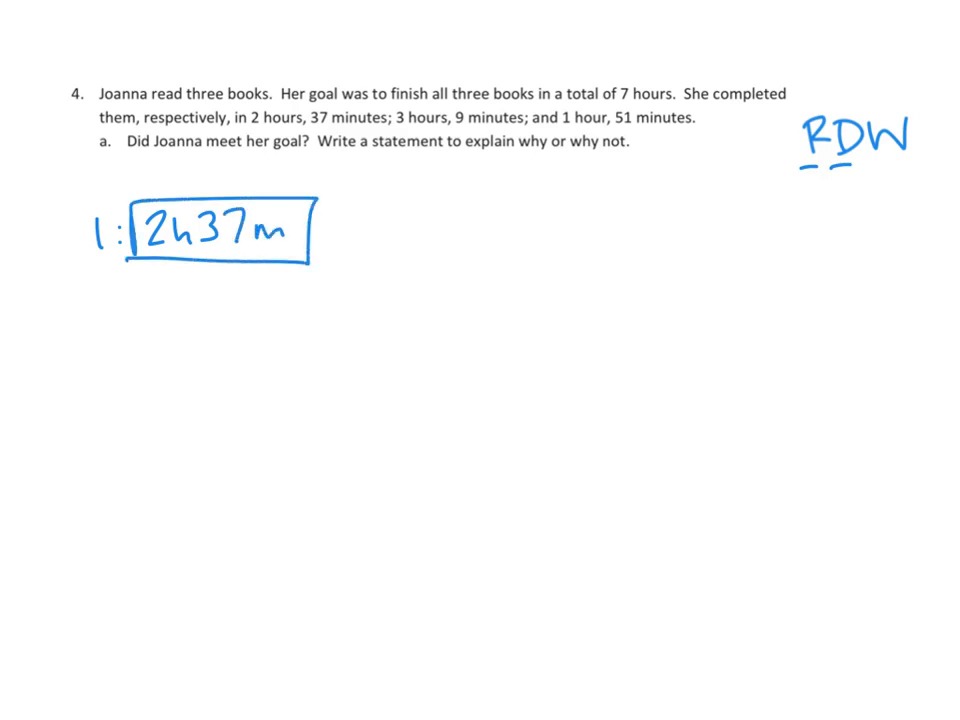